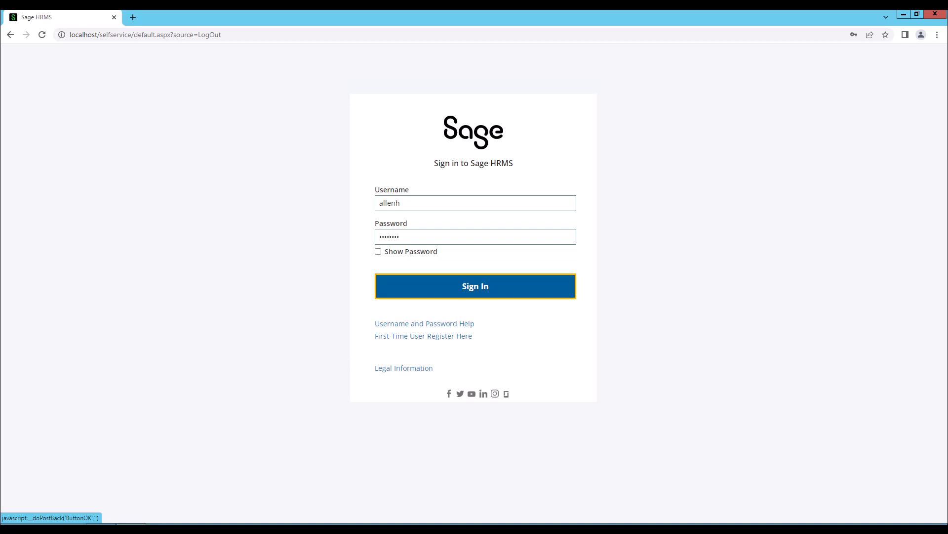
Sign in to Sage HRMS with the employee credentials.
{"action": "left_click", "coordinate": [474, 285]}
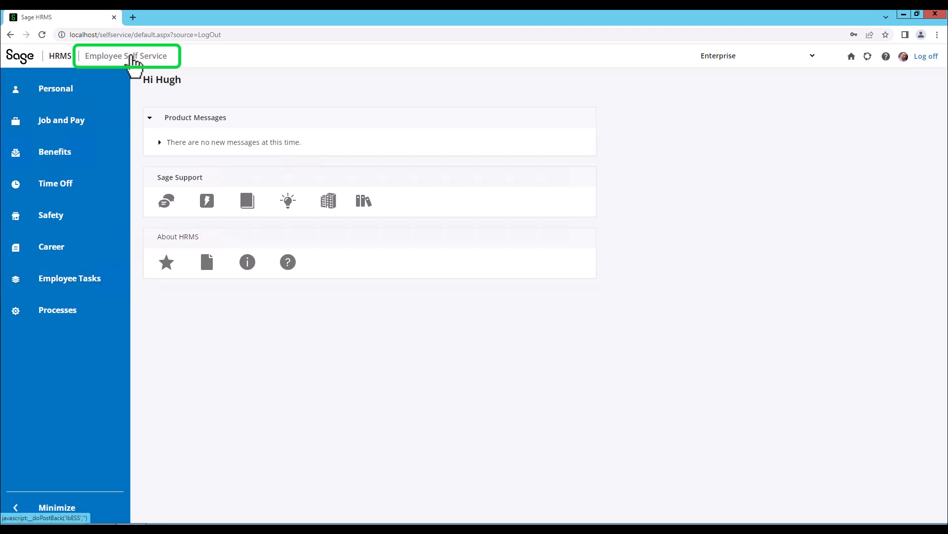
Open the Employee Self Service dashboard and toggle the left navigation sidebar.
{"action": "left_click", "coordinate": [126, 56]}
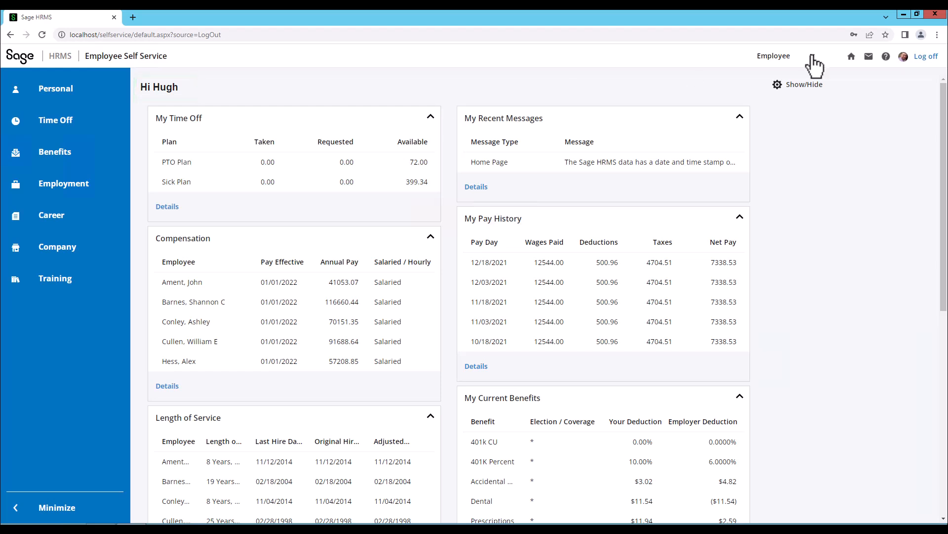
{"action": "left_click", "coordinate": [774, 56]}
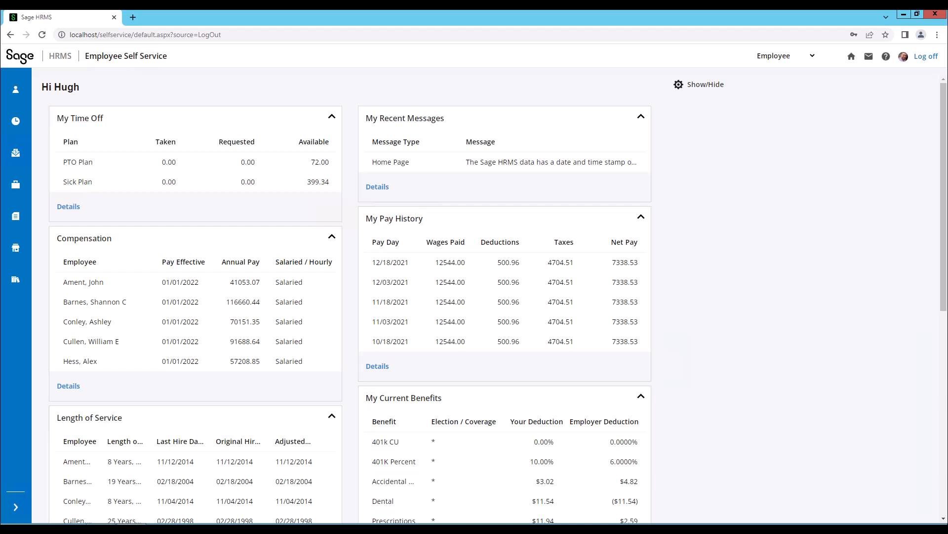
{"action": "mouse_move", "coordinate": [16, 247]}
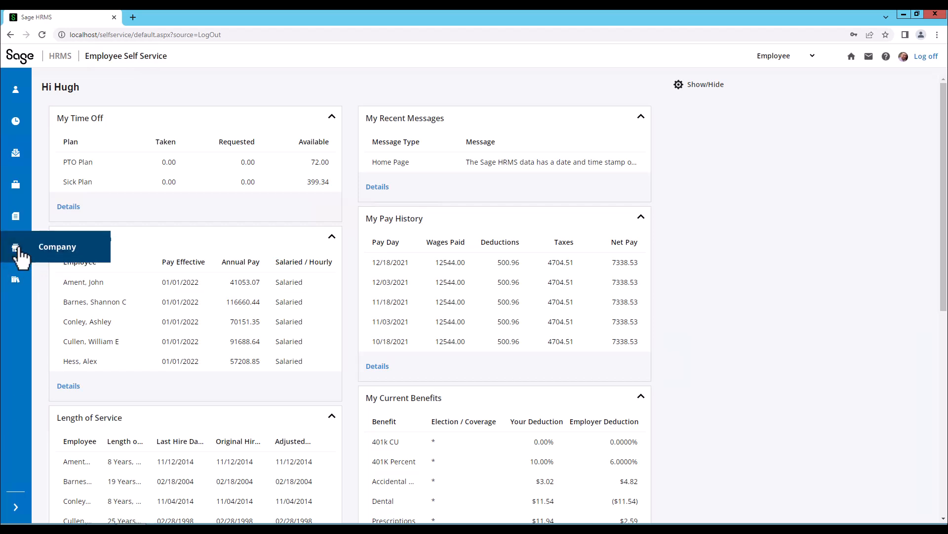
{"action": "mouse_move", "coordinate": [17, 513]}
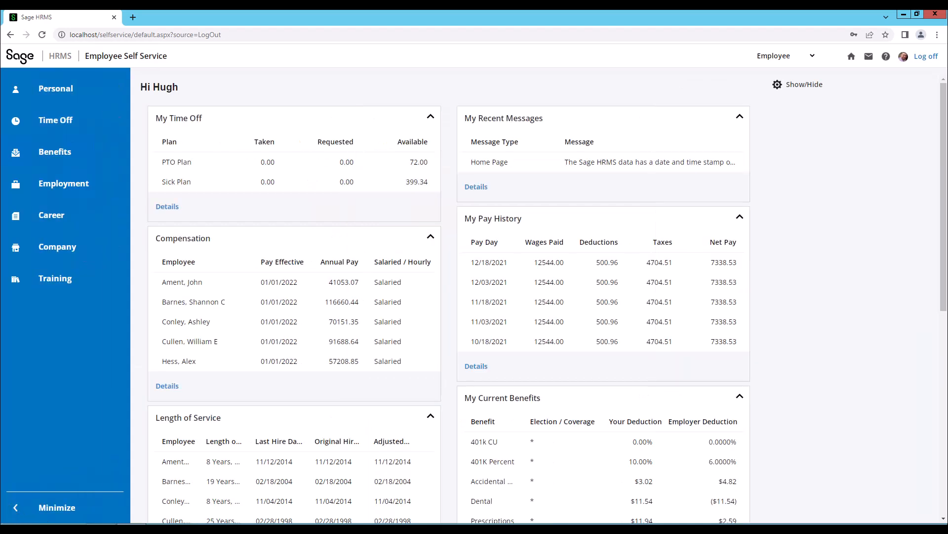
Open the Personal page, then jump to Emergency Contacts and Address sections.
{"action": "left_click", "coordinate": [54, 88]}
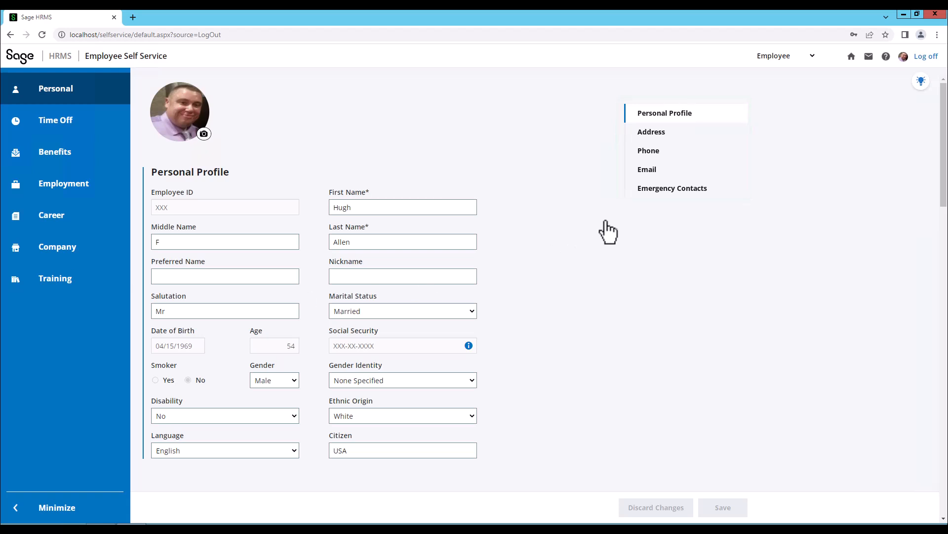
{"action": "mouse_move", "coordinate": [650, 199]}
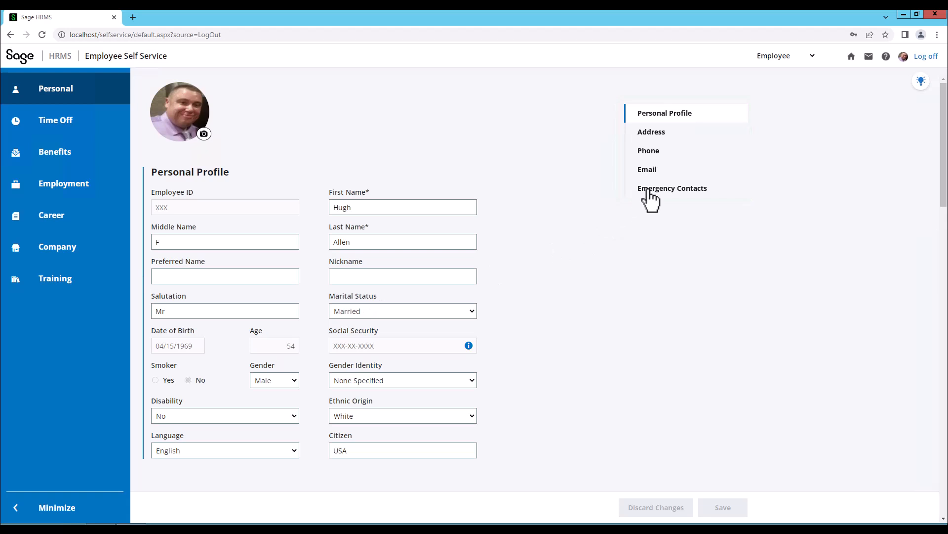
{"action": "left_click", "coordinate": [672, 187]}
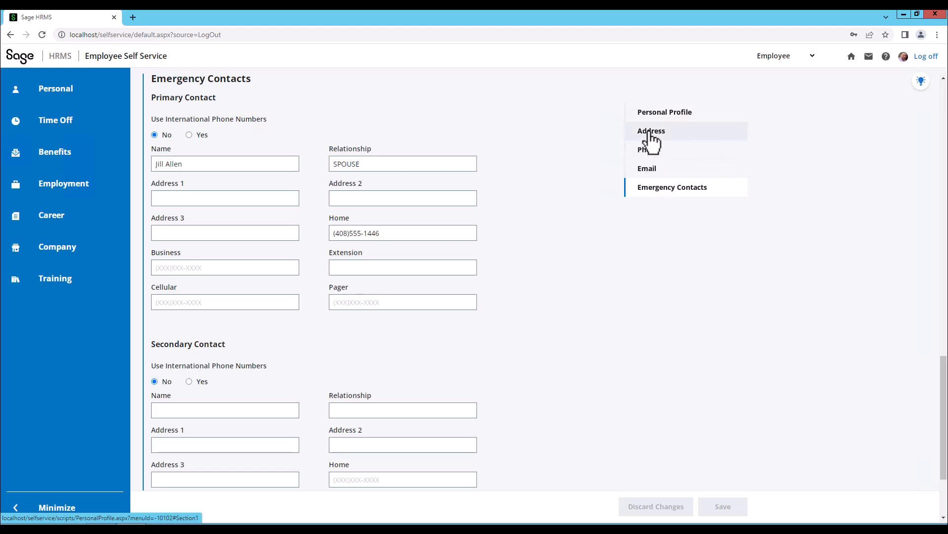
{"action": "left_click", "coordinate": [651, 131]}
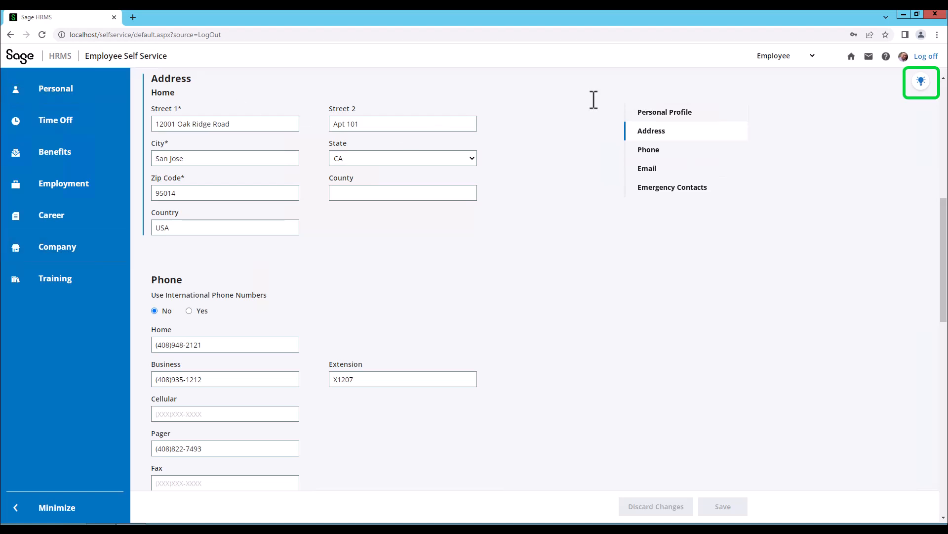
Open the Instructions panel for the personal information page.
{"action": "left_click", "coordinate": [919, 81]}
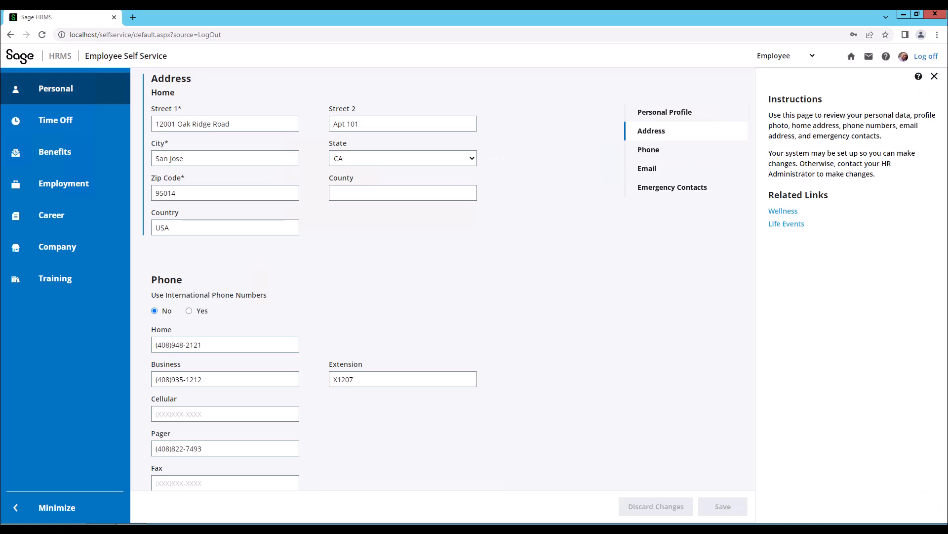
{"action": "mouse_move", "coordinate": [675, 163]}
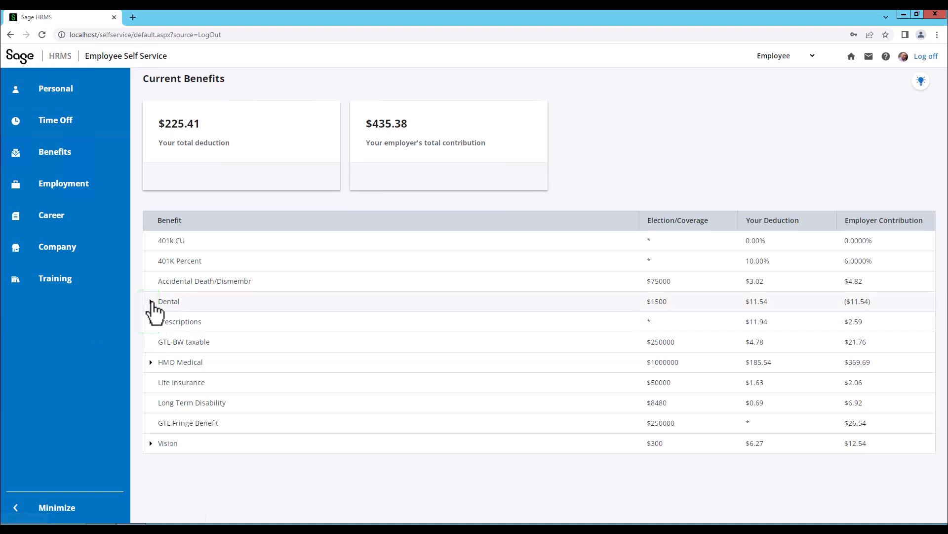
Expand the Dental benefit to view its covered dependents, then collapse it.
{"action": "left_click", "coordinate": [151, 301]}
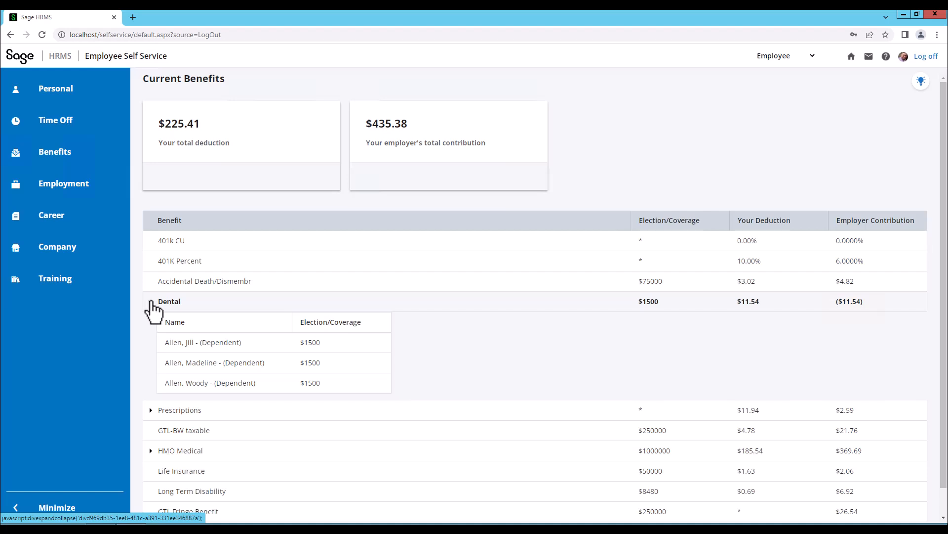
{"action": "left_click", "coordinate": [169, 300]}
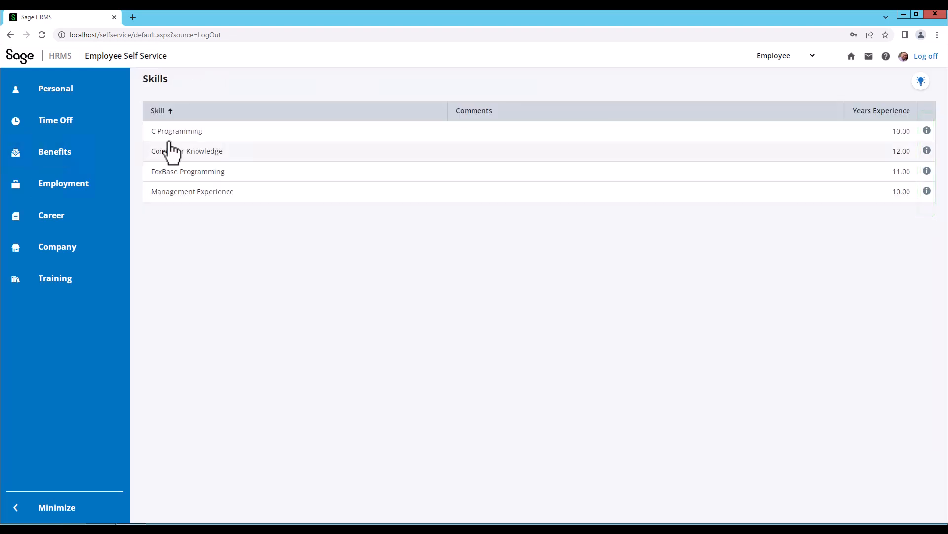
{"action": "mouse_move", "coordinate": [176, 154]}
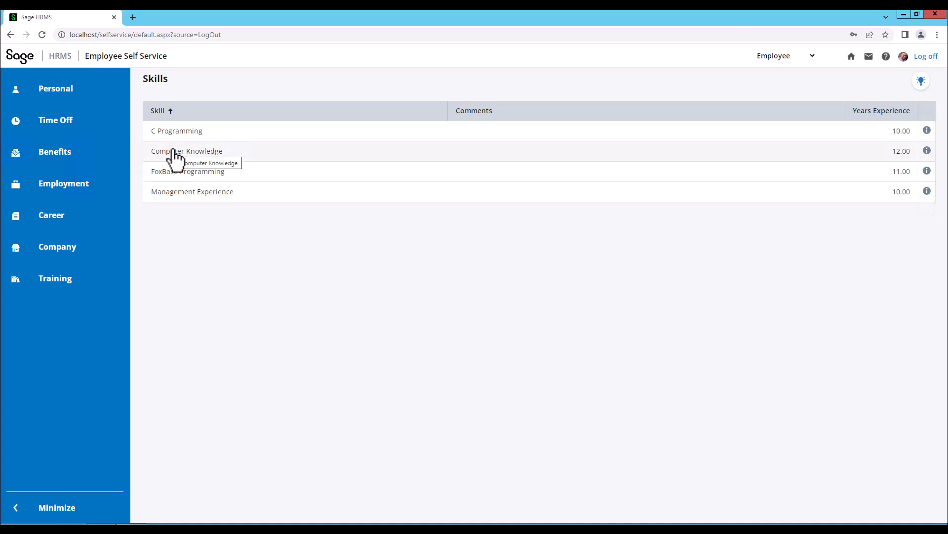
Open the Computer Knowledge skill record, step to the next record and back.
{"action": "left_click", "coordinate": [186, 151]}
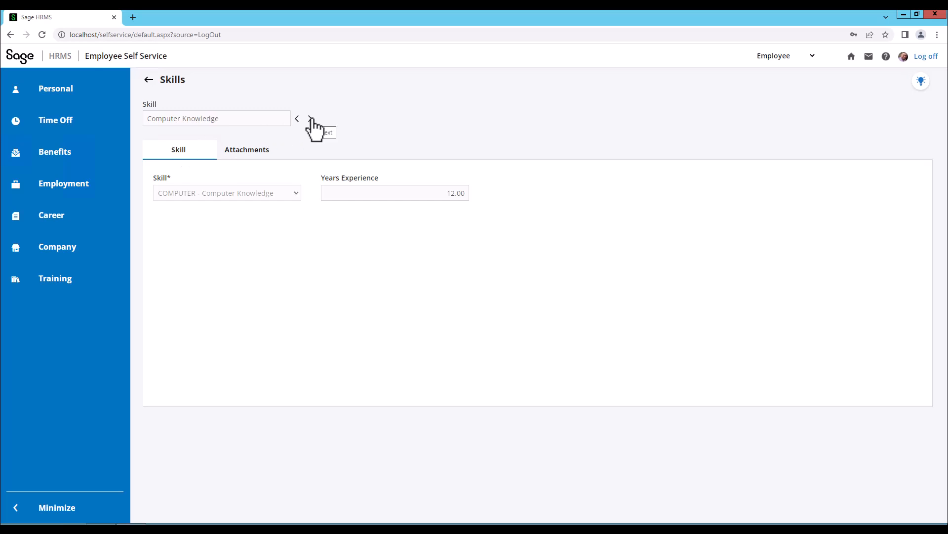
{"action": "left_click", "coordinate": [311, 119]}
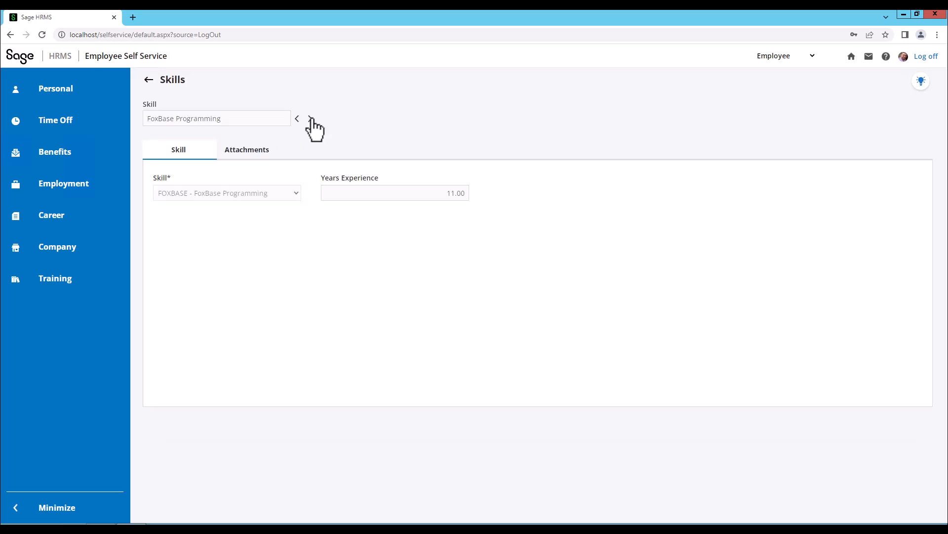
{"action": "left_click", "coordinate": [310, 118]}
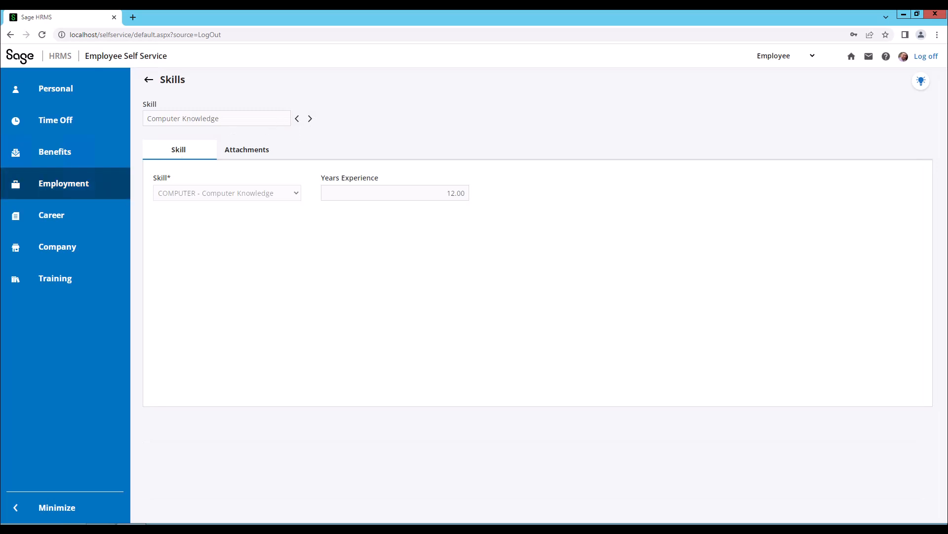